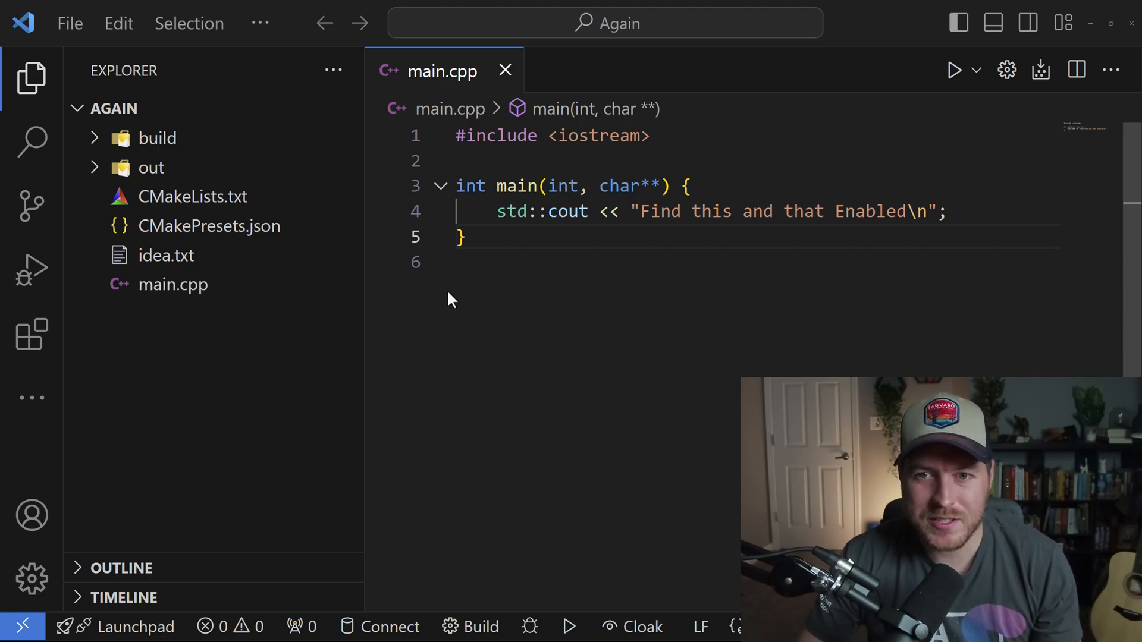
mouse_move(429, 244)
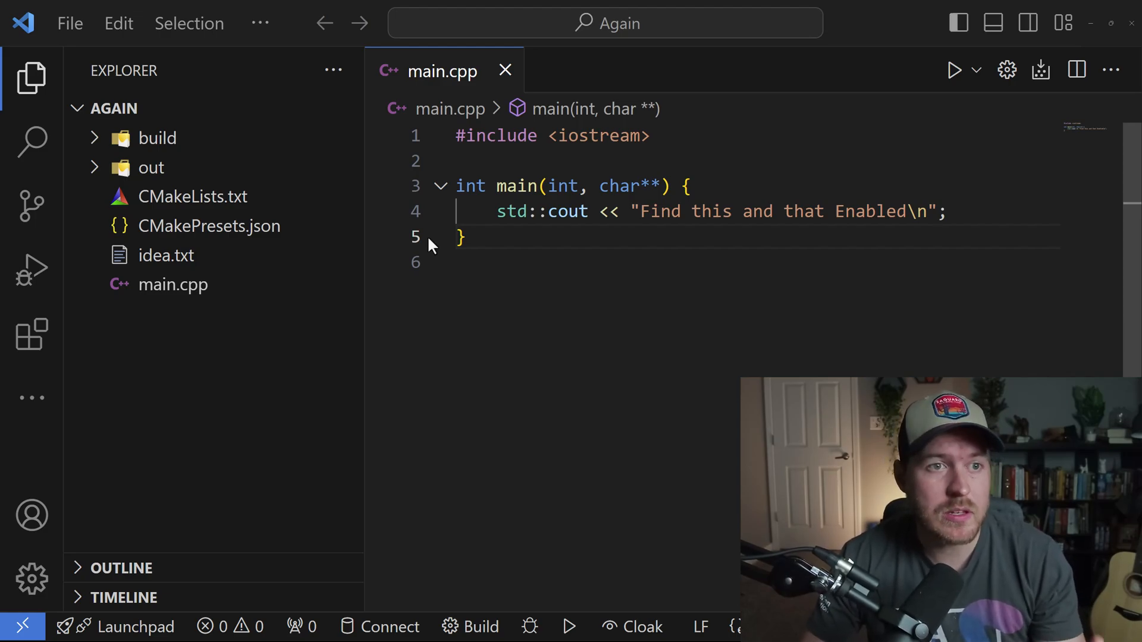
Search main.cpp for the selected word 'this' from line 4, showing 1 of 1 match
click(118, 23)
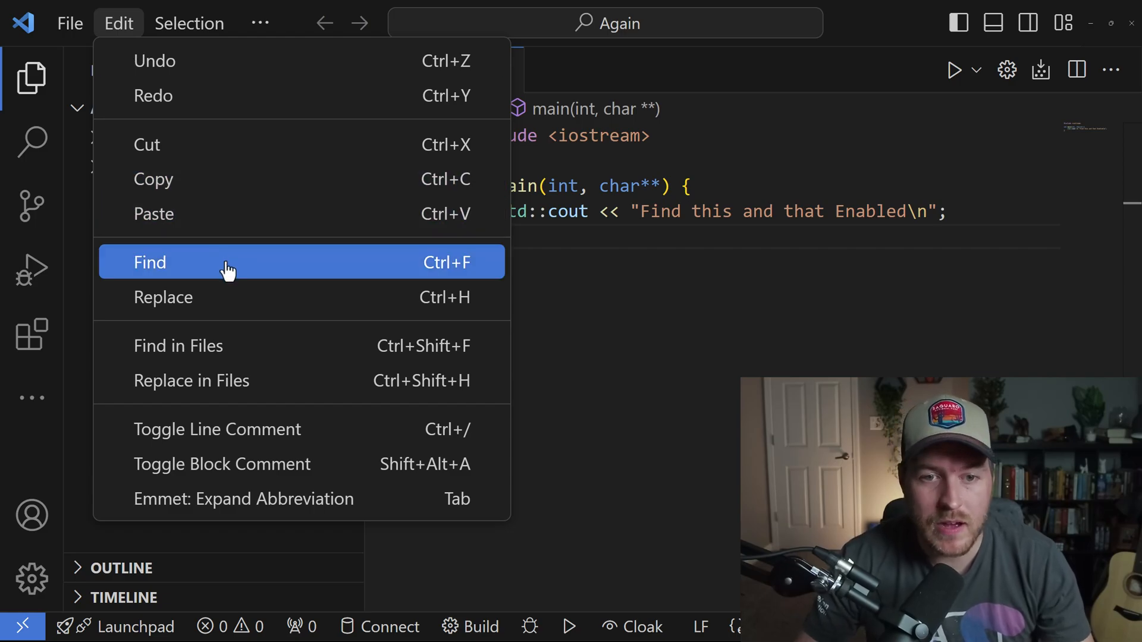
click(150, 262)
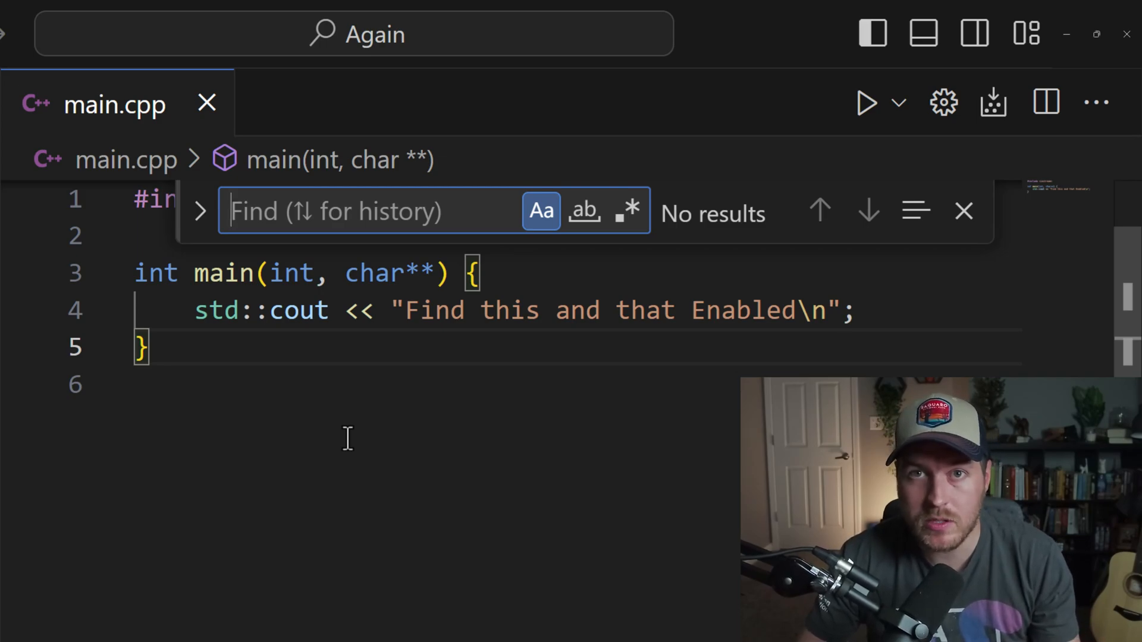
mouse_move(542, 244)
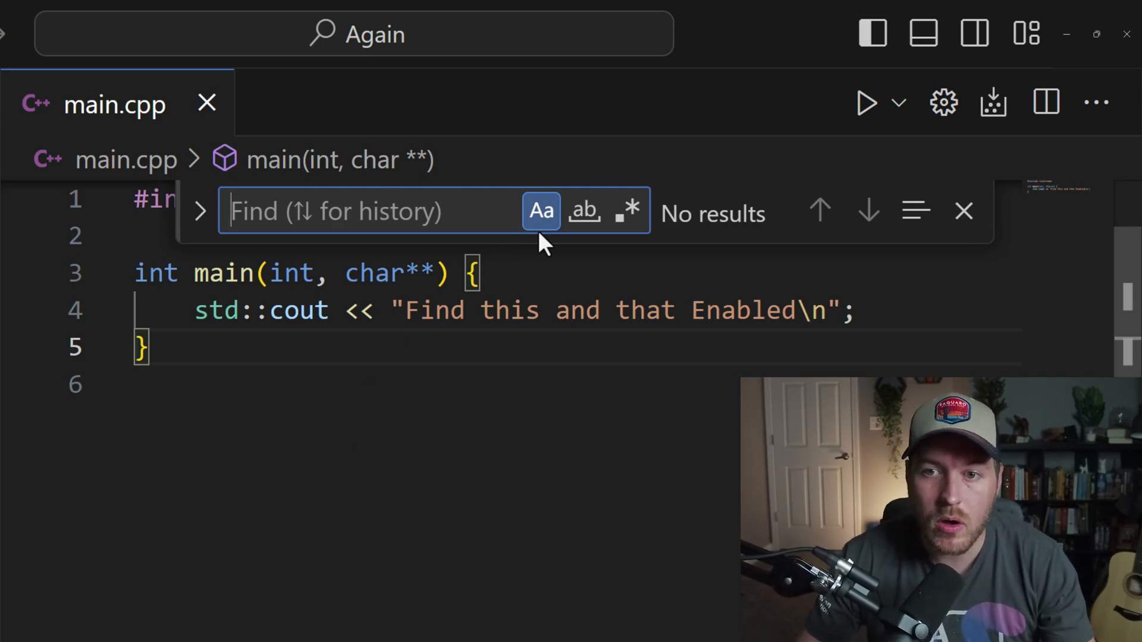
mouse_move(540, 212)
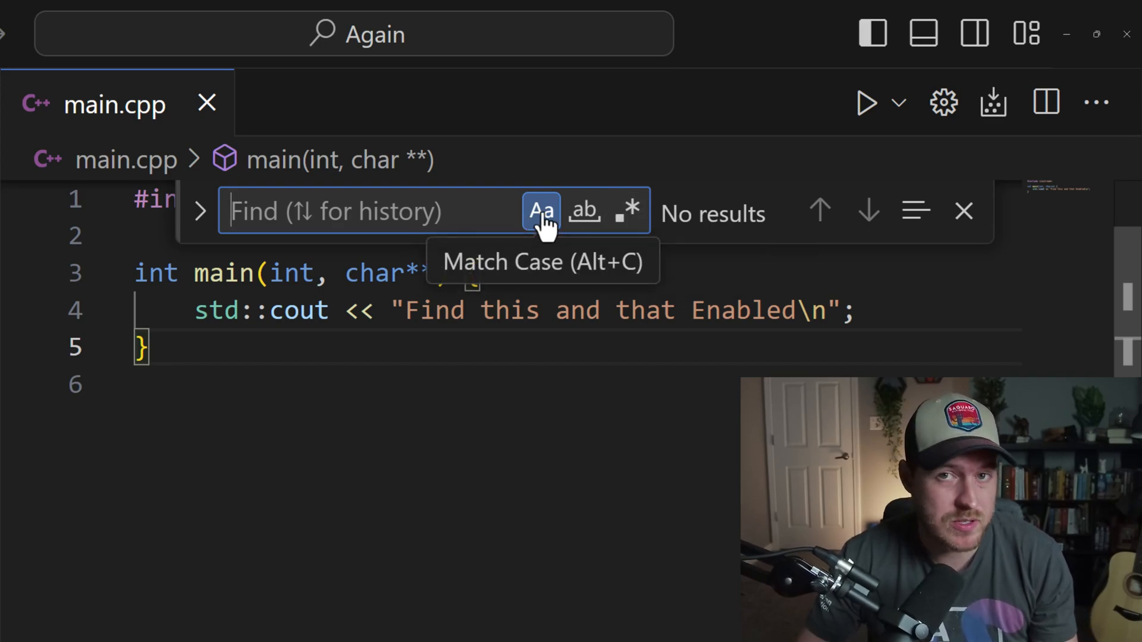
mouse_move(582, 211)
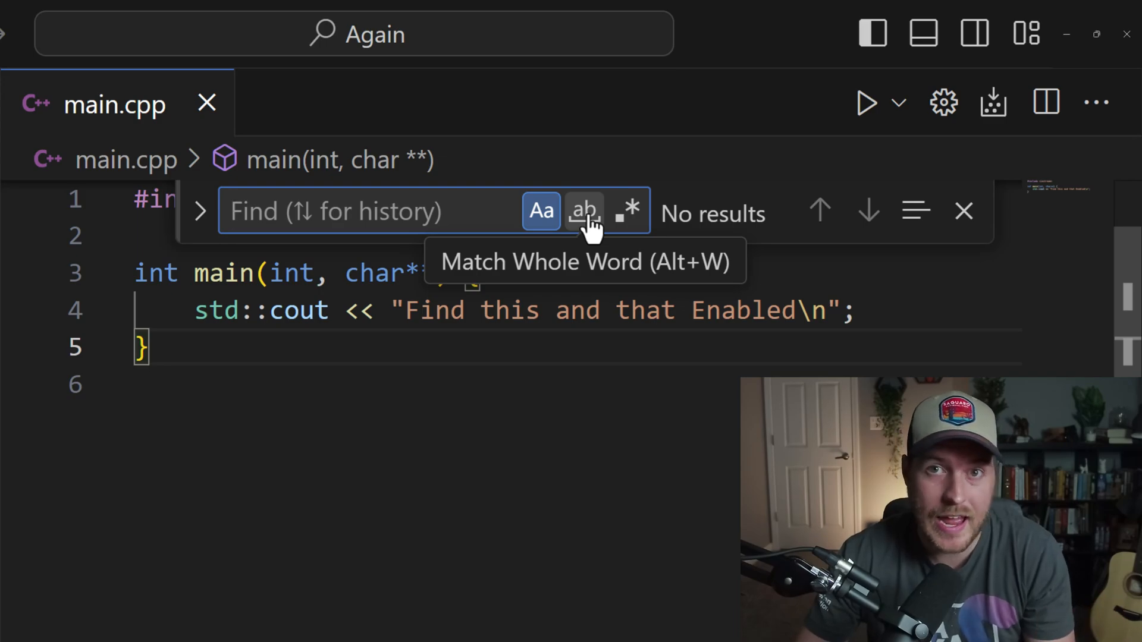
mouse_move(629, 212)
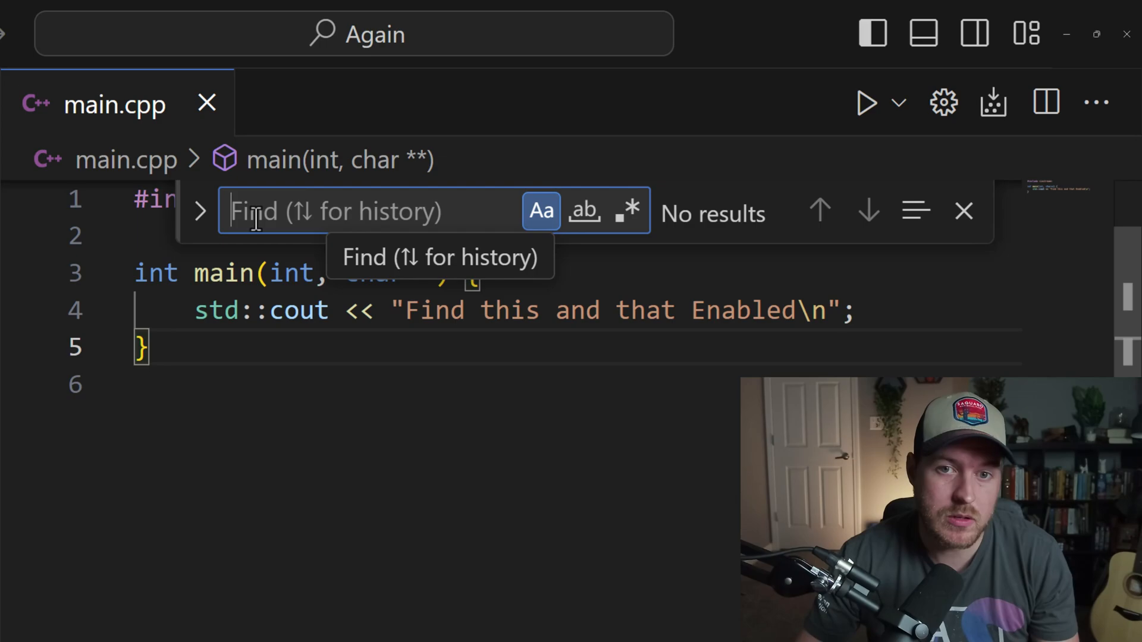
mouse_move(325, 212)
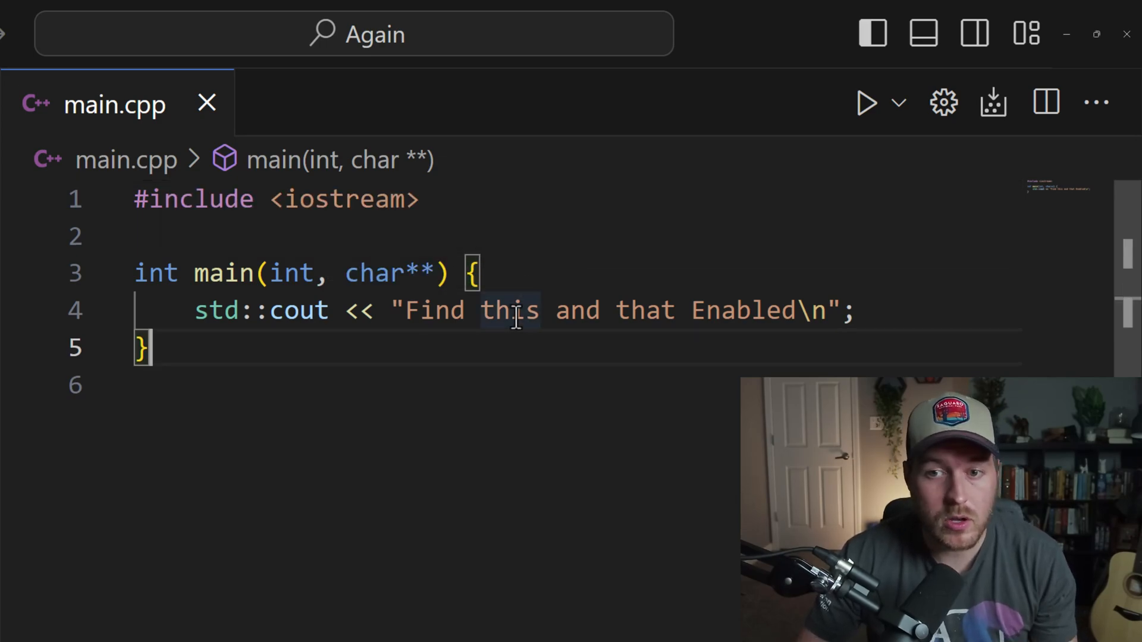
double_click(509, 310)
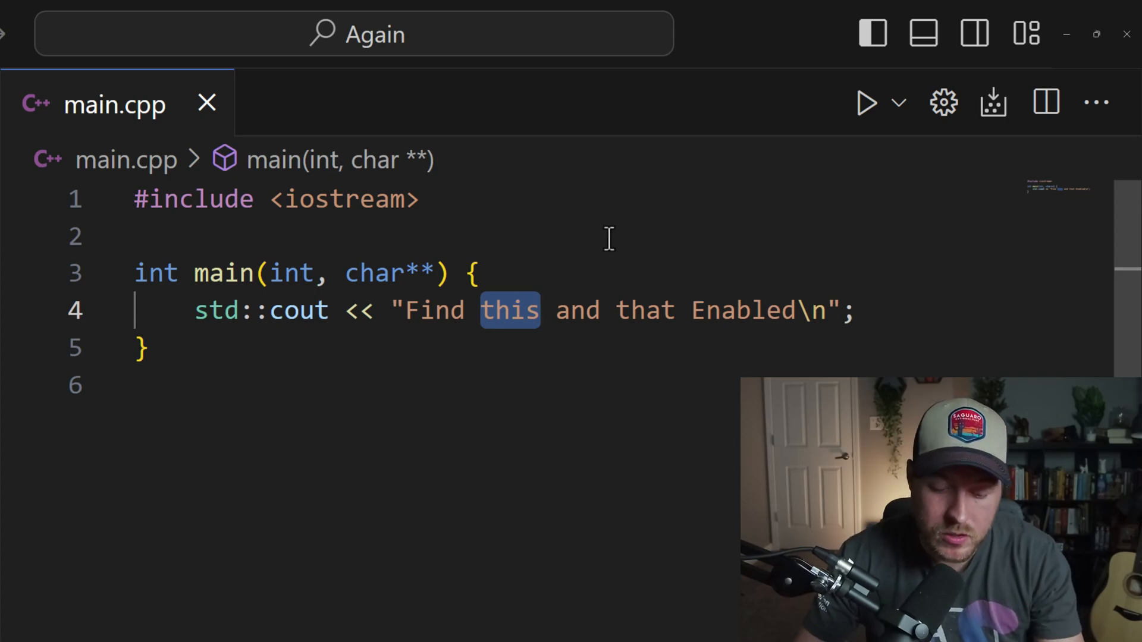
key(ctrl+f)
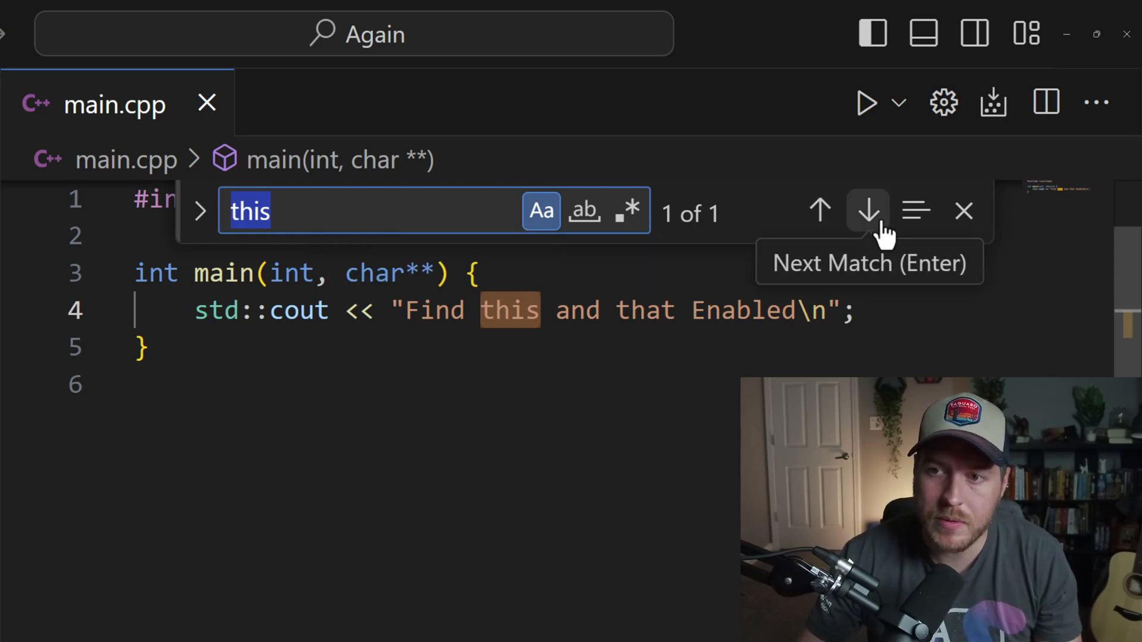
mouse_move(818, 211)
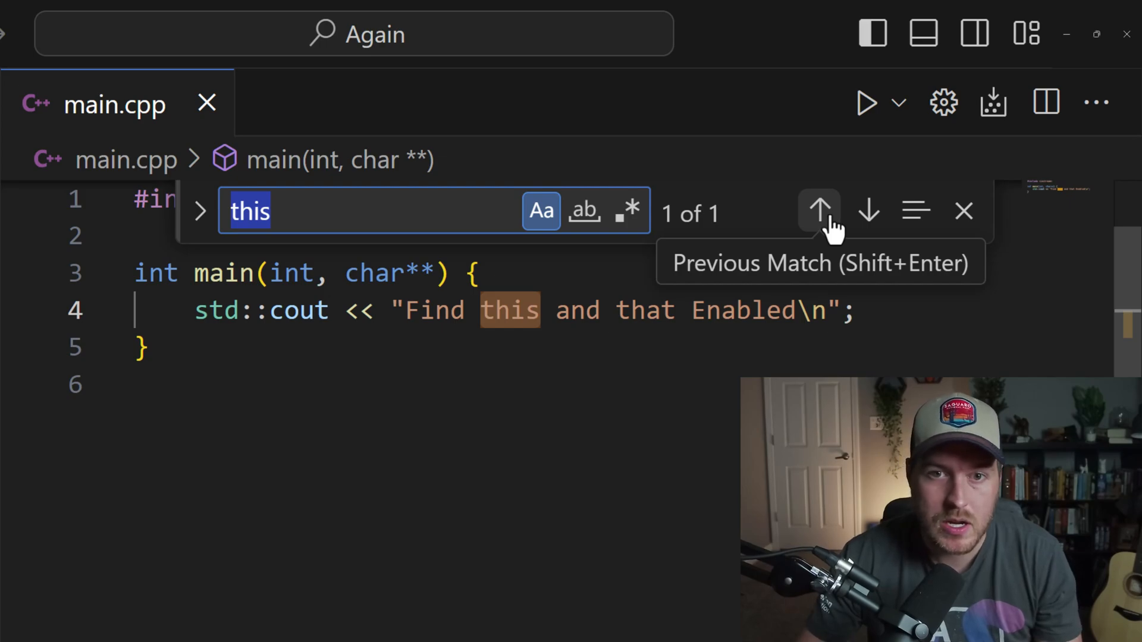
mouse_move(200, 211)
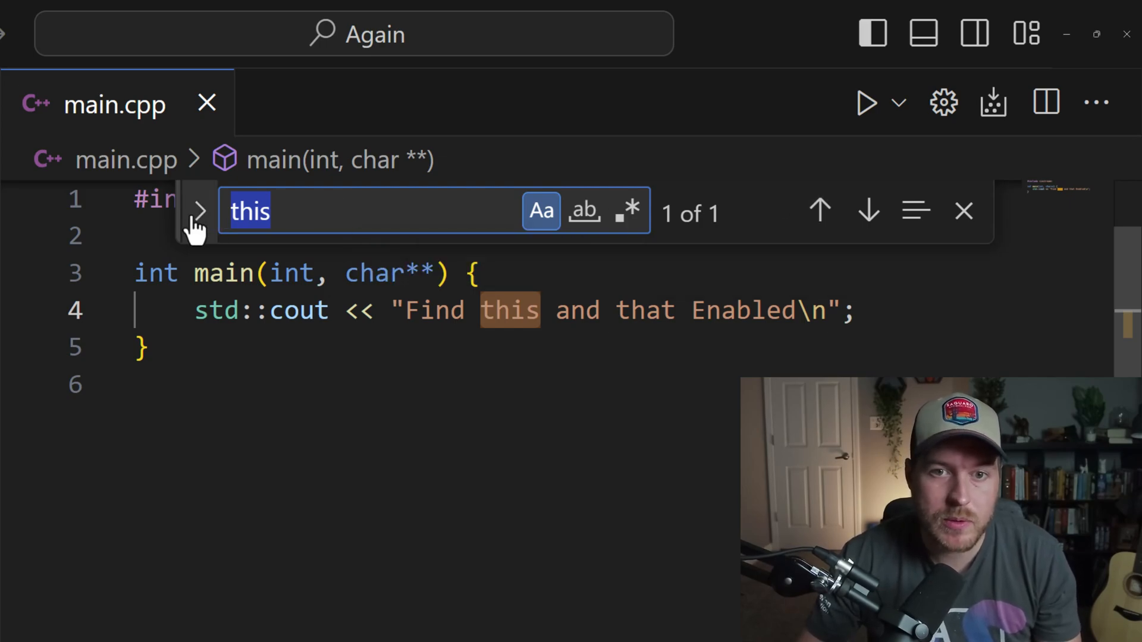
Reveal the Replace field and enter 'That' as the replacement for 'this'
click(199, 212)
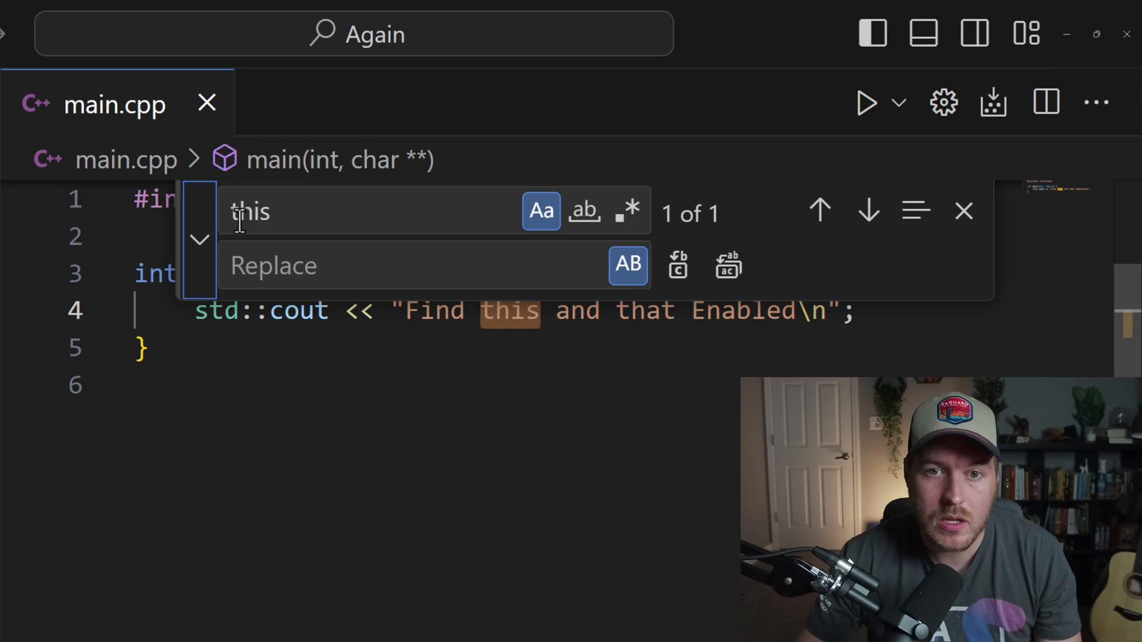
click(401, 265)
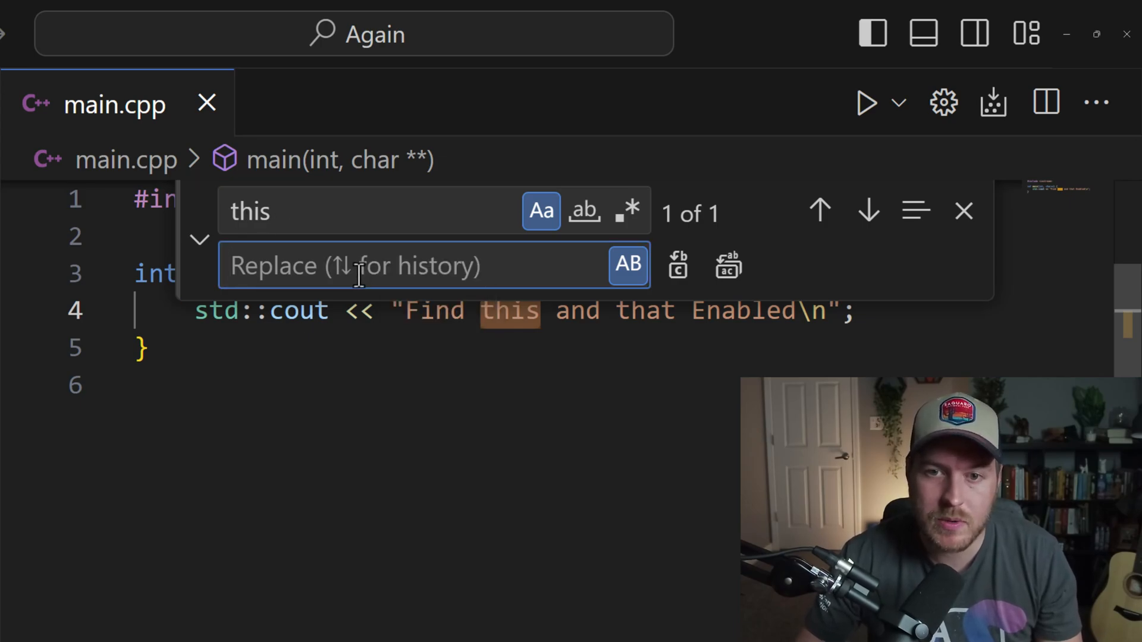
text(that)
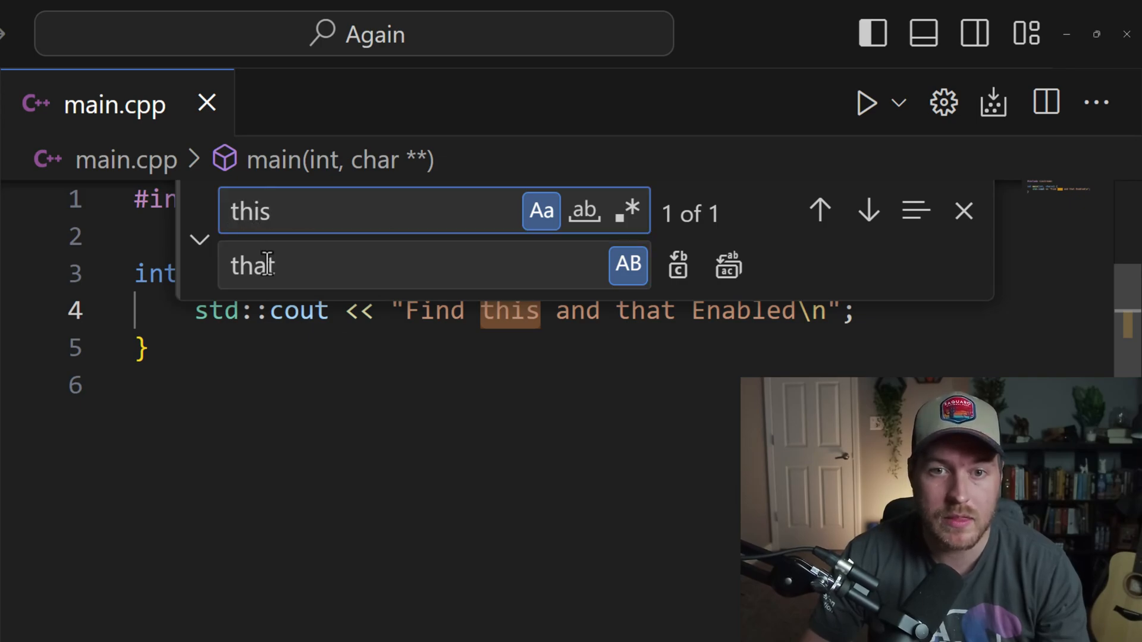
text(That)
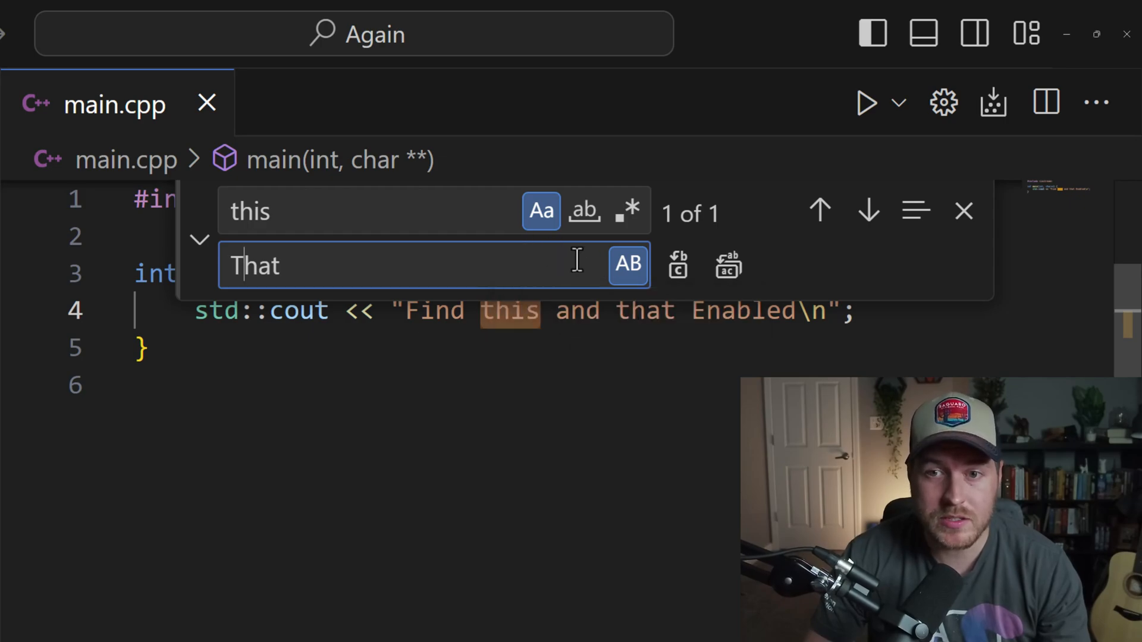
mouse_move(484, 339)
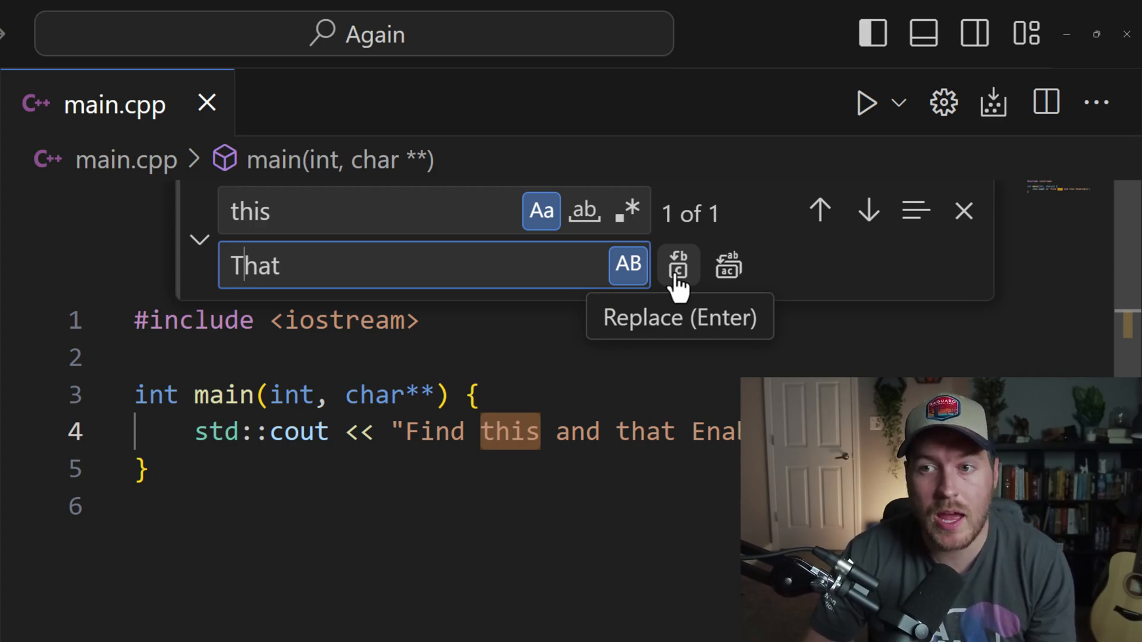
mouse_move(727, 265)
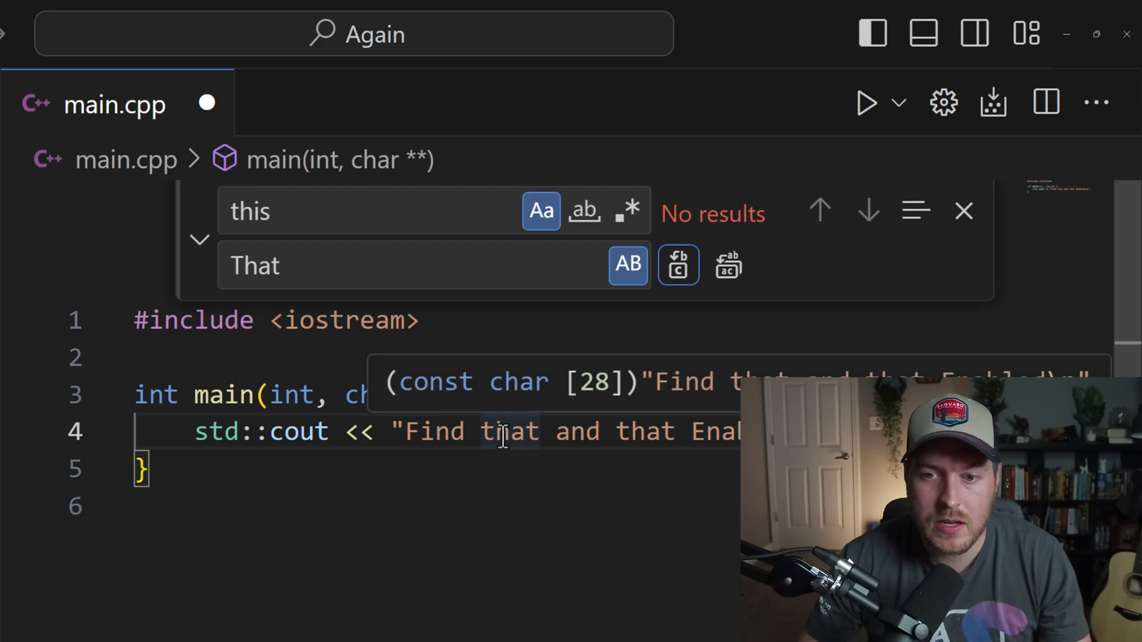
Close the find widget and select the new word 'that' in the string to verify
click(963, 212)
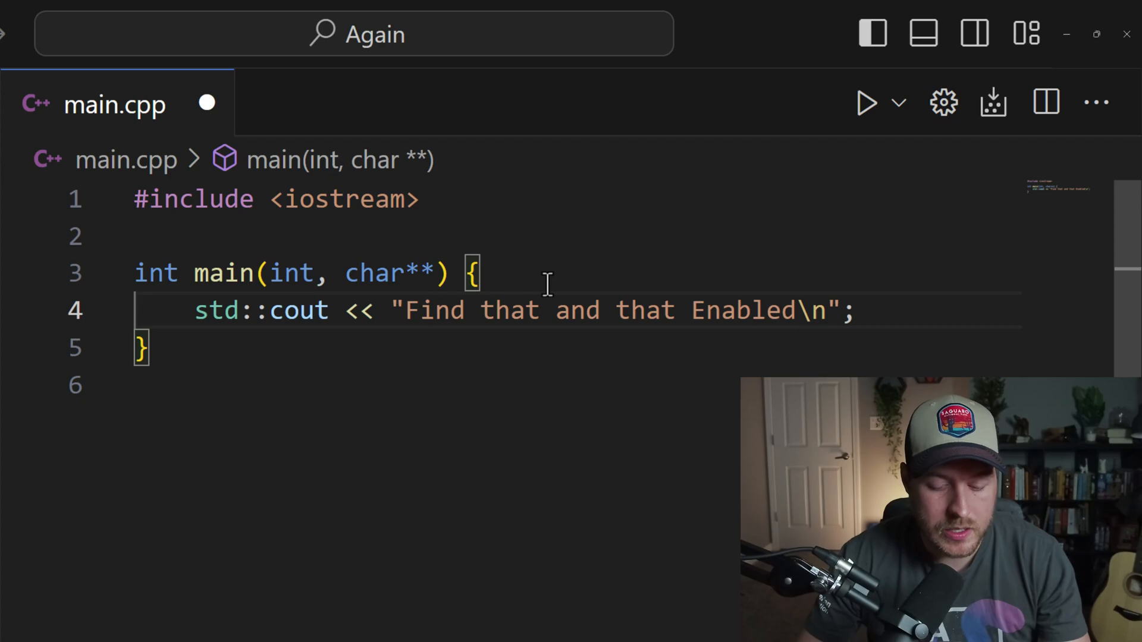
mouse_move(510, 310)
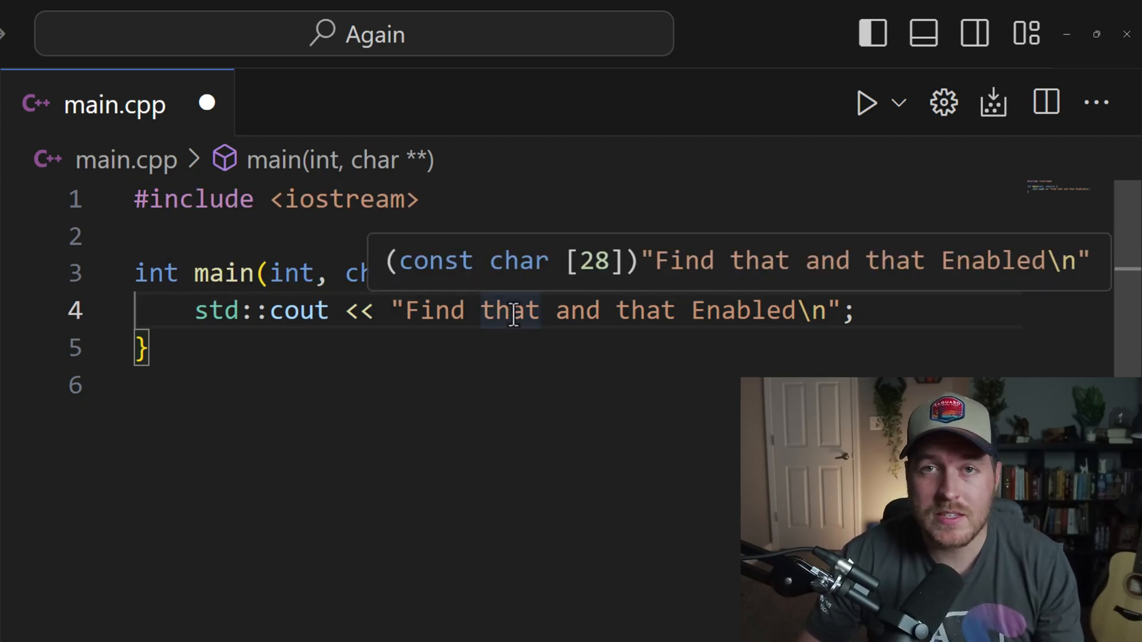
double_click(507, 310)
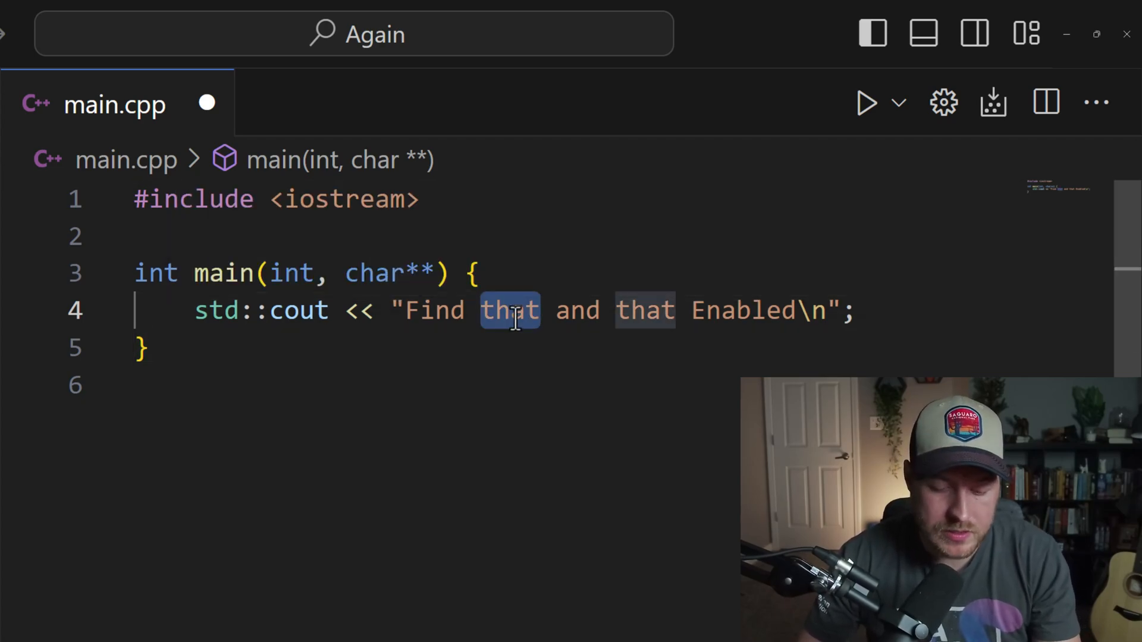